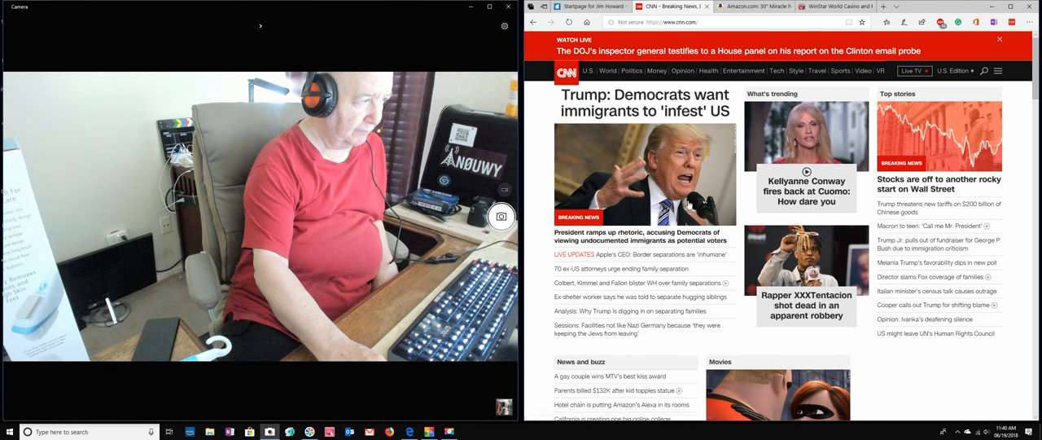
# Switch Windows Camera into video mode with the counter at zero.
pyautogui.click(501, 216)
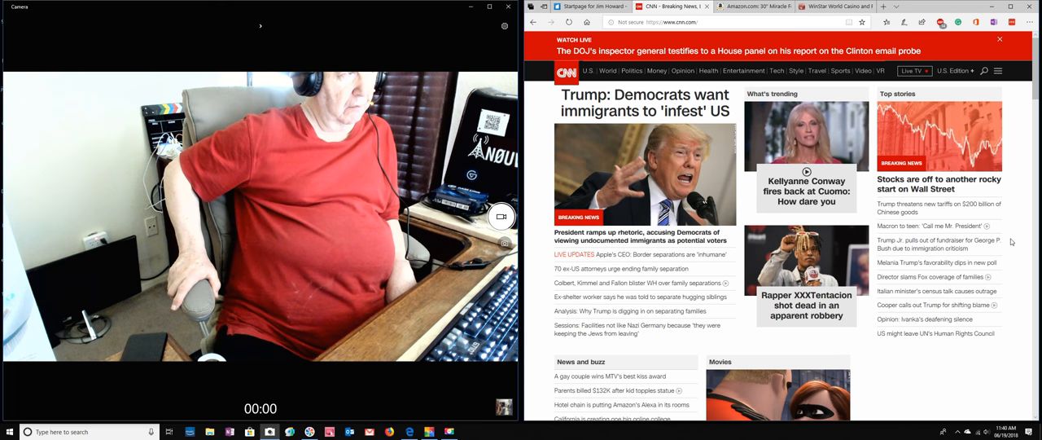
pyautogui.moveTo(936, 244)
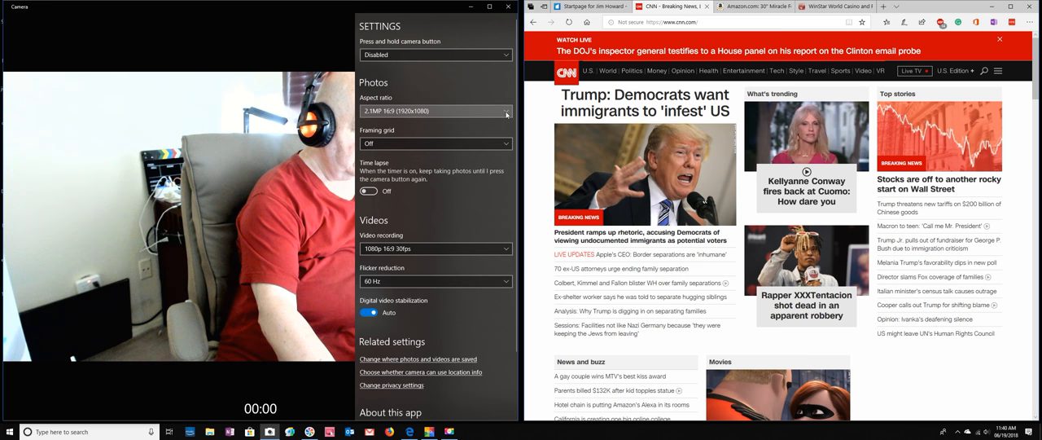
# Open the Camera Settings pane showing photo and video options.
pyautogui.click(435, 111)
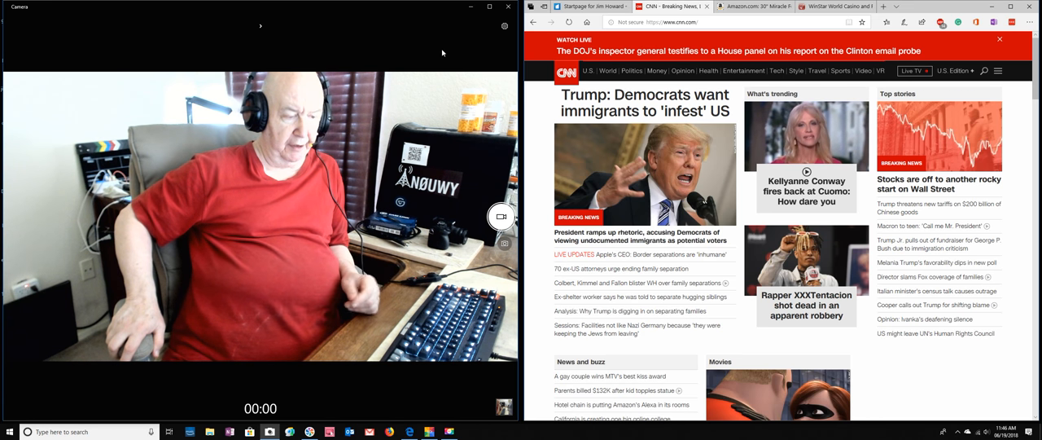
# Reload the CNN front page beside the Camera preview for a new headline.
pyautogui.click(569, 22)
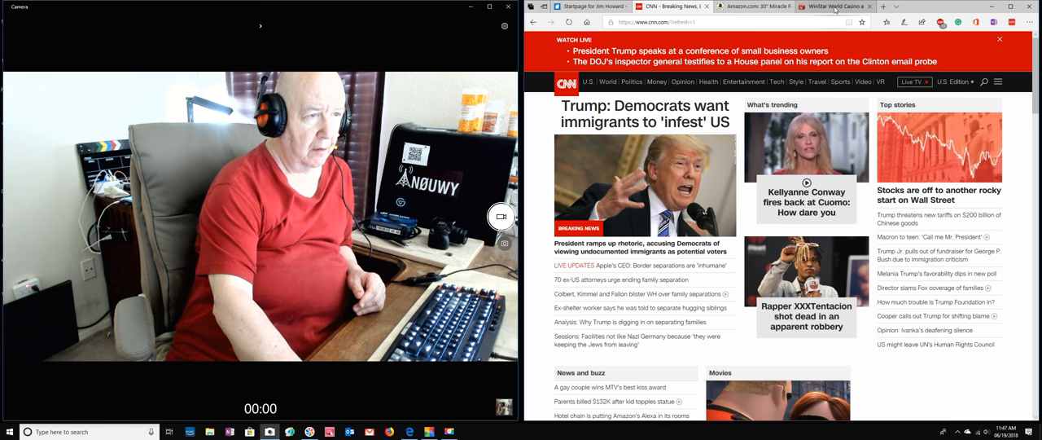
# View the WinStar World Casino facility map, then switch to the Amazon foot brush tab.
pyautogui.click(830, 7)
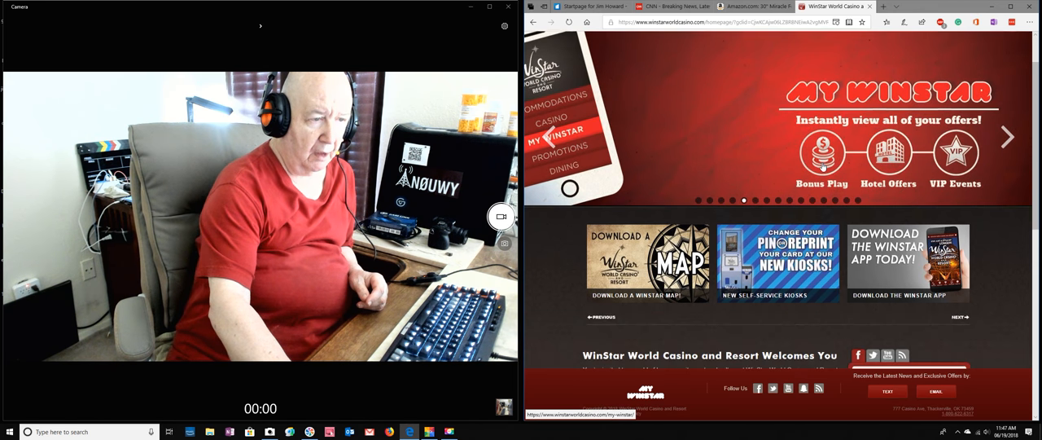
pyautogui.scroll(-3)
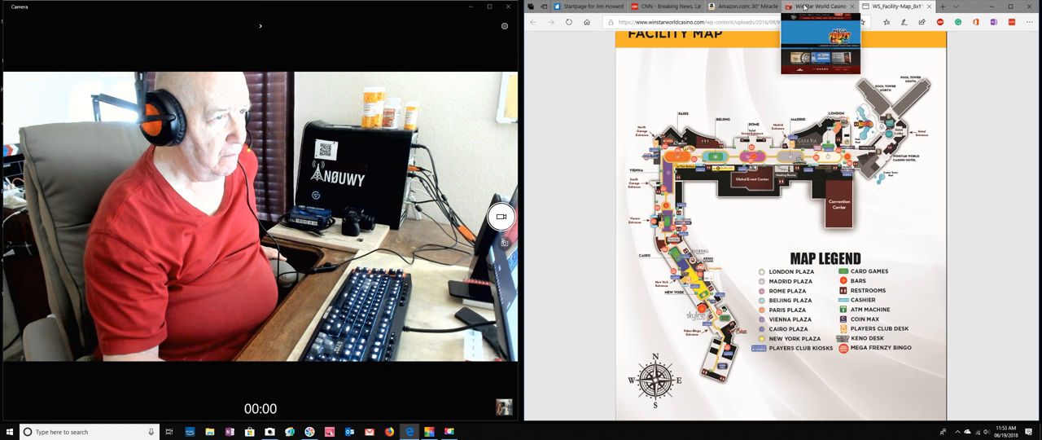
pyautogui.click(740, 6)
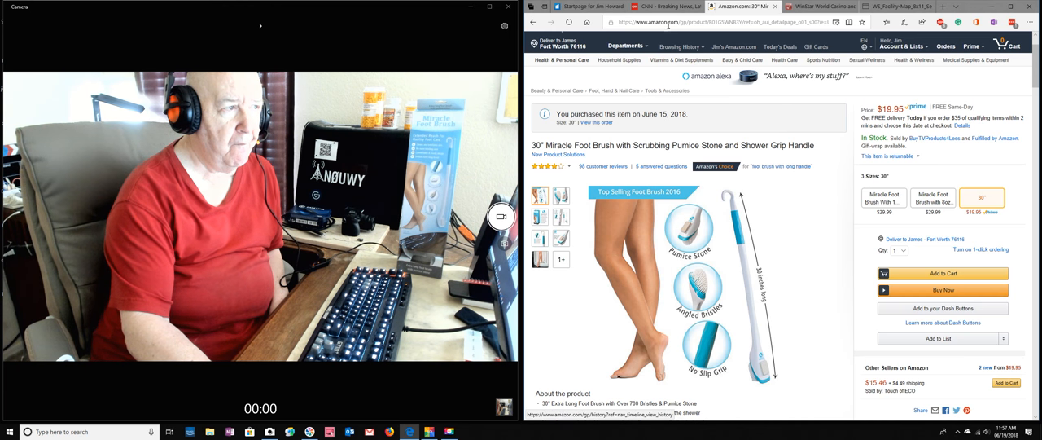
# Switch the browser from the Amazon foot brush page back to CNN.
pyautogui.click(664, 7)
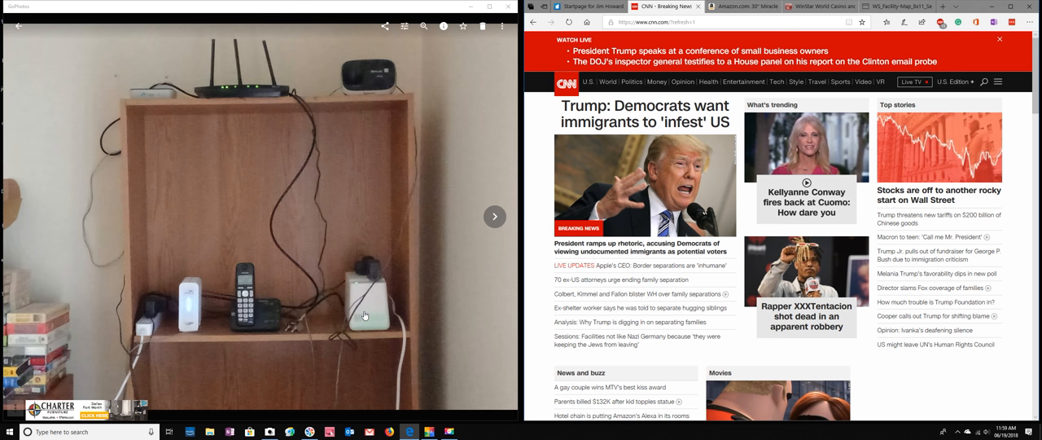
pyautogui.moveTo(213, 267)
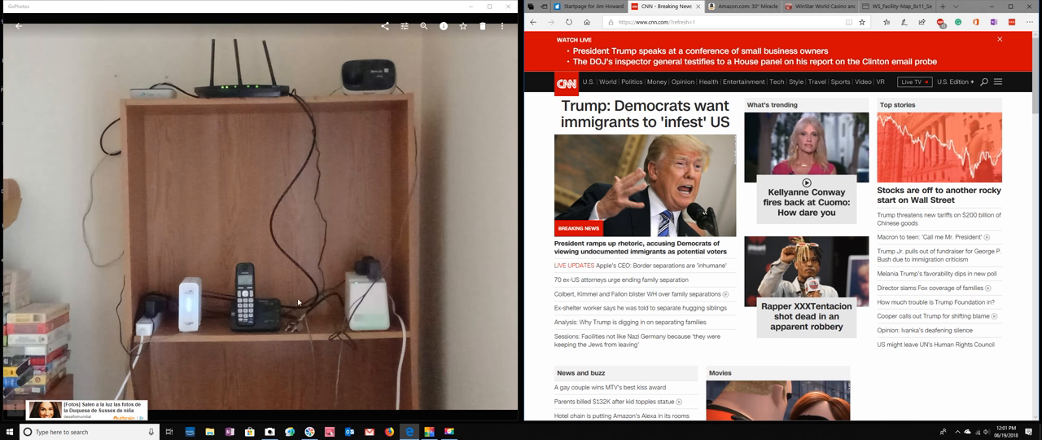
pyautogui.moveTo(278, 202)
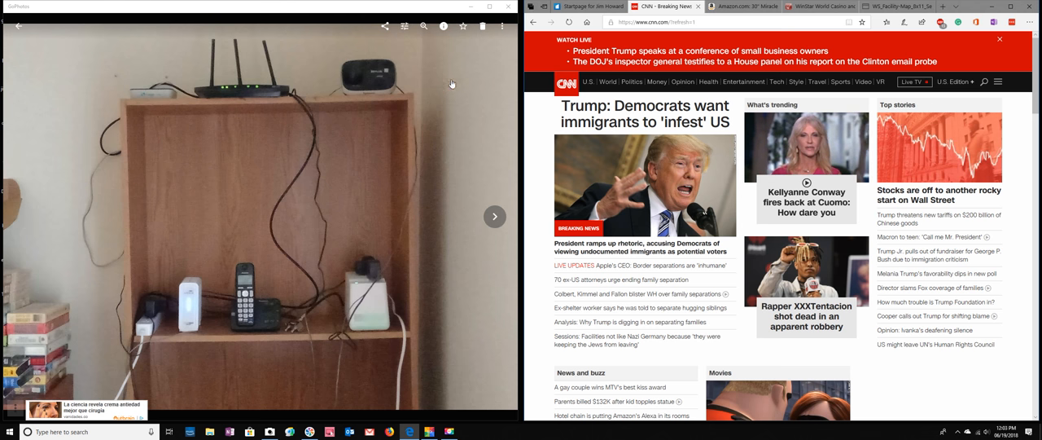
# Bring the live Camera preview back in video mode at zero beside CNN.
pyautogui.click(508, 6)
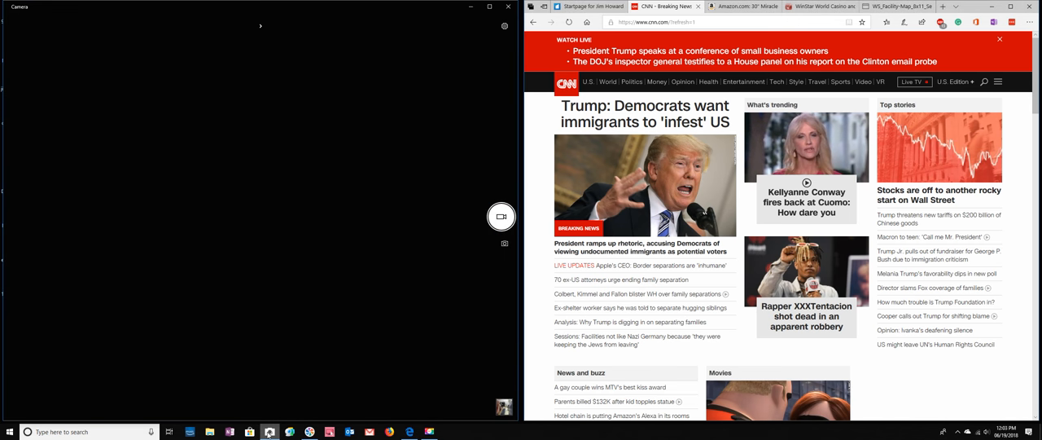
pyautogui.click(502, 215)
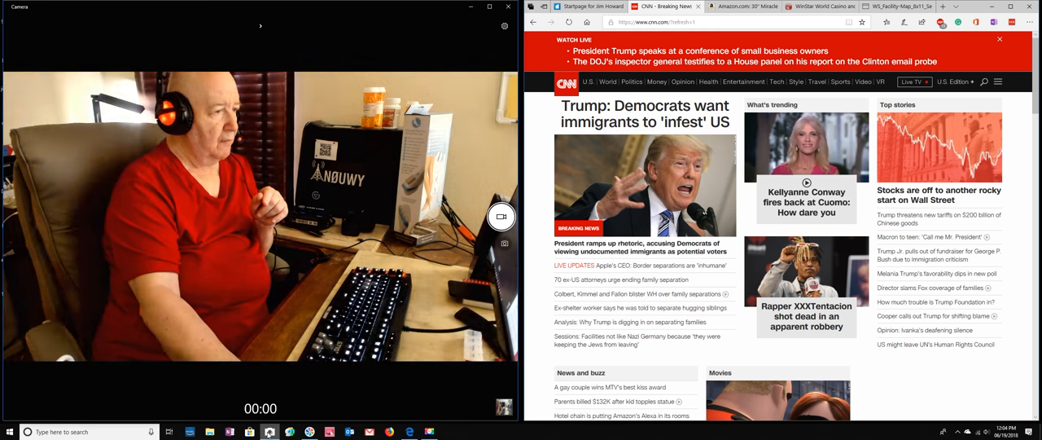